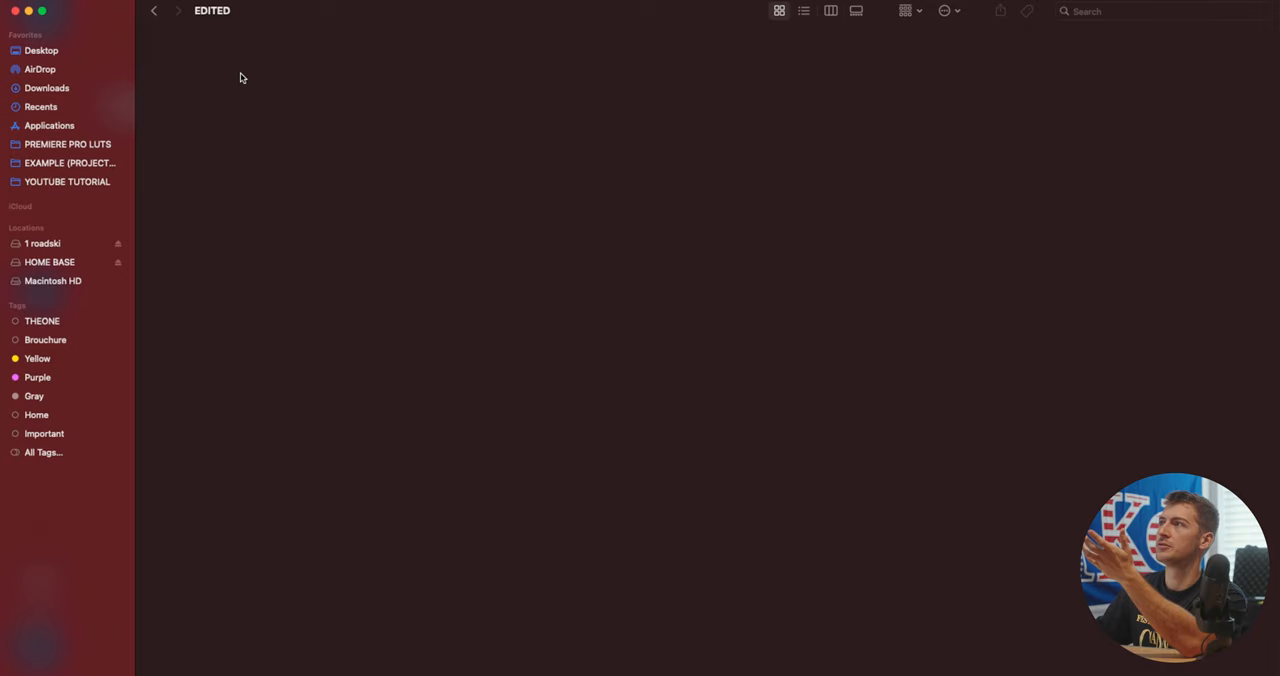
# Open the EXAMPLE (PROJECT NAME) template folder from the sidebar favourites
pyautogui.click(70, 163)
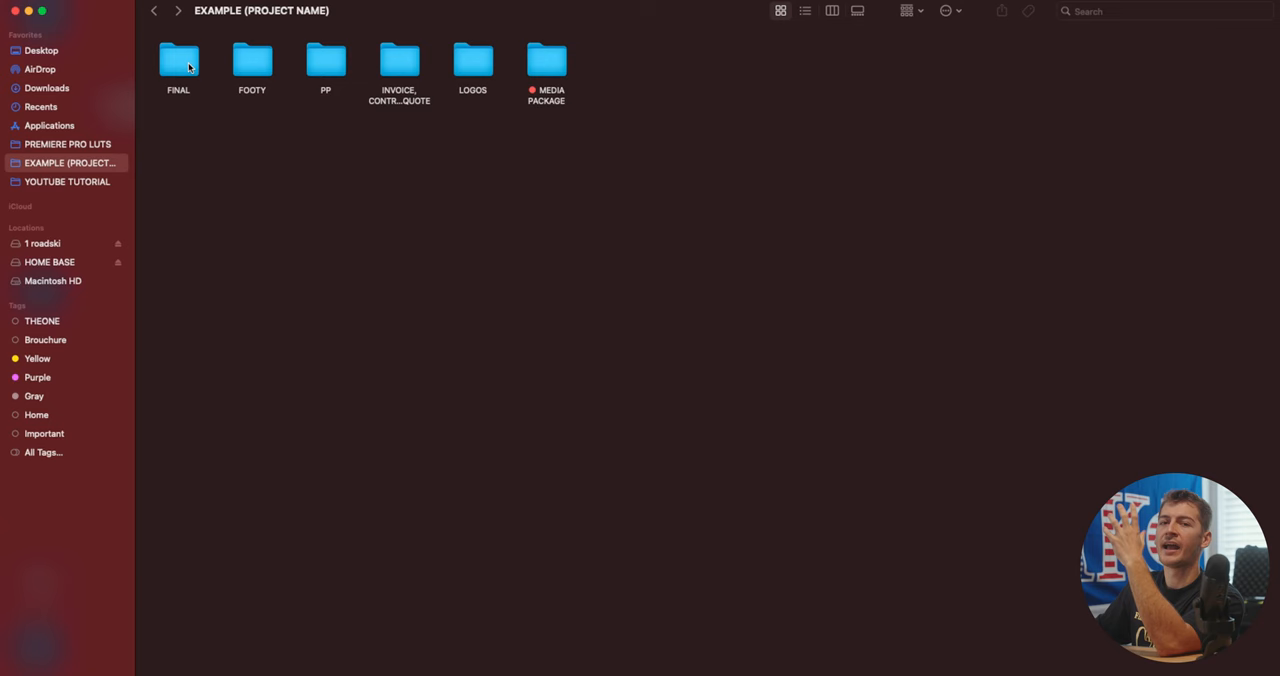
pyautogui.moveTo(252, 62)
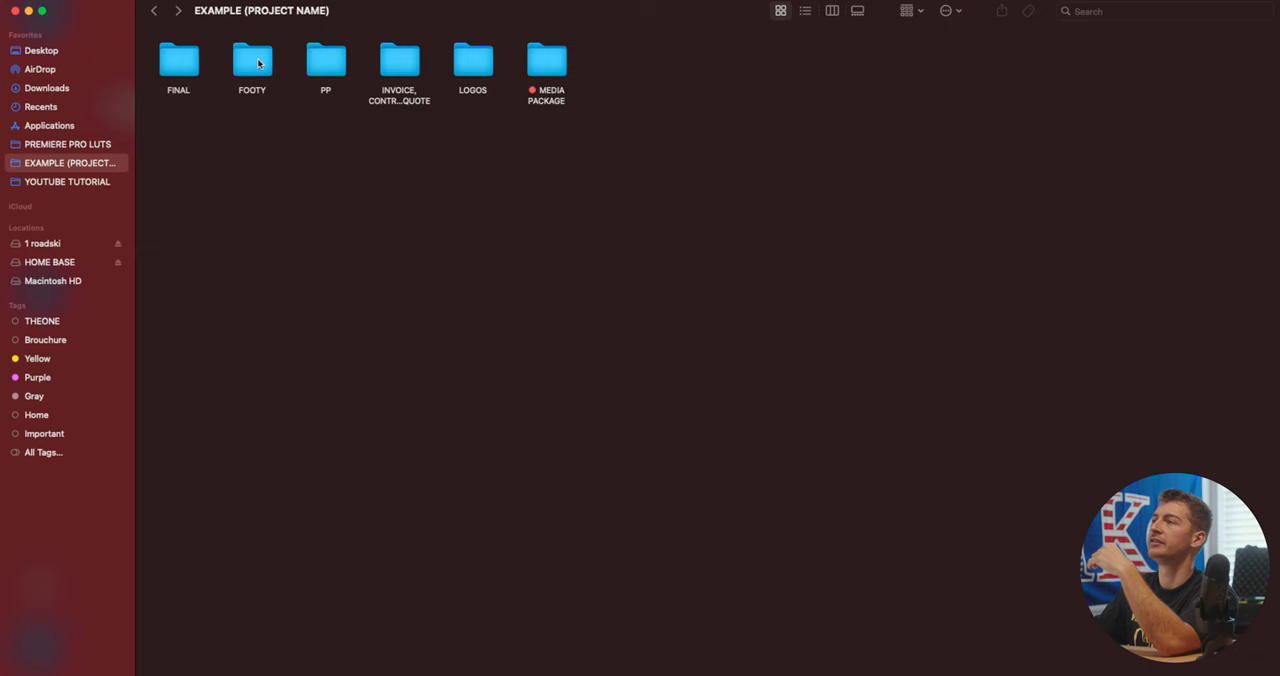
pyautogui.doubleClick(252, 60)
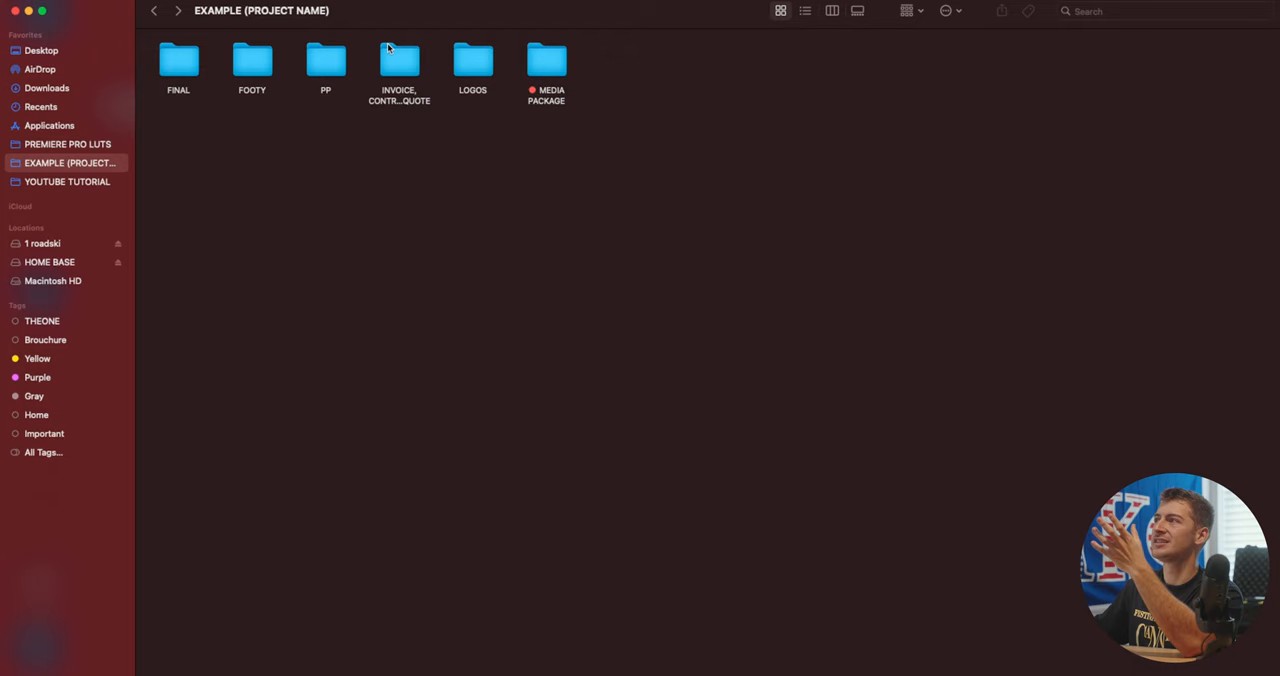
pyautogui.click(325, 65)
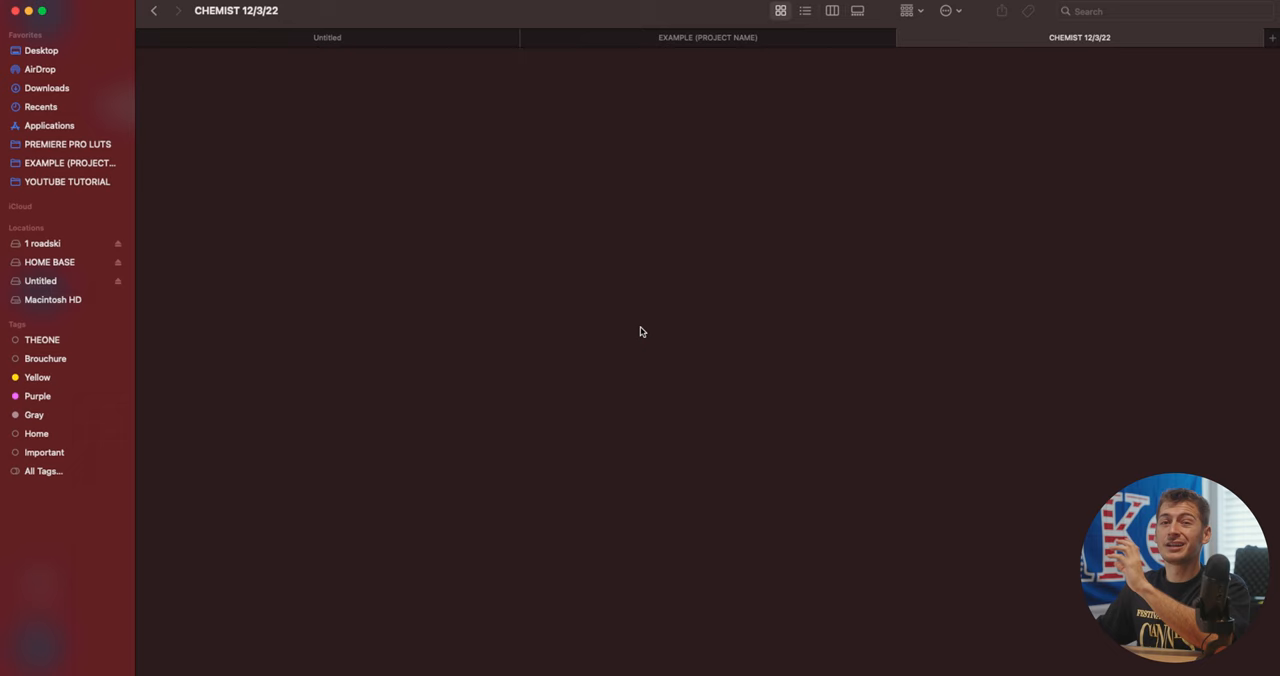
# Copy the template subfolders and show the TYLERAUA PORTABLE drive in a new tab
pyautogui.click(707, 37)
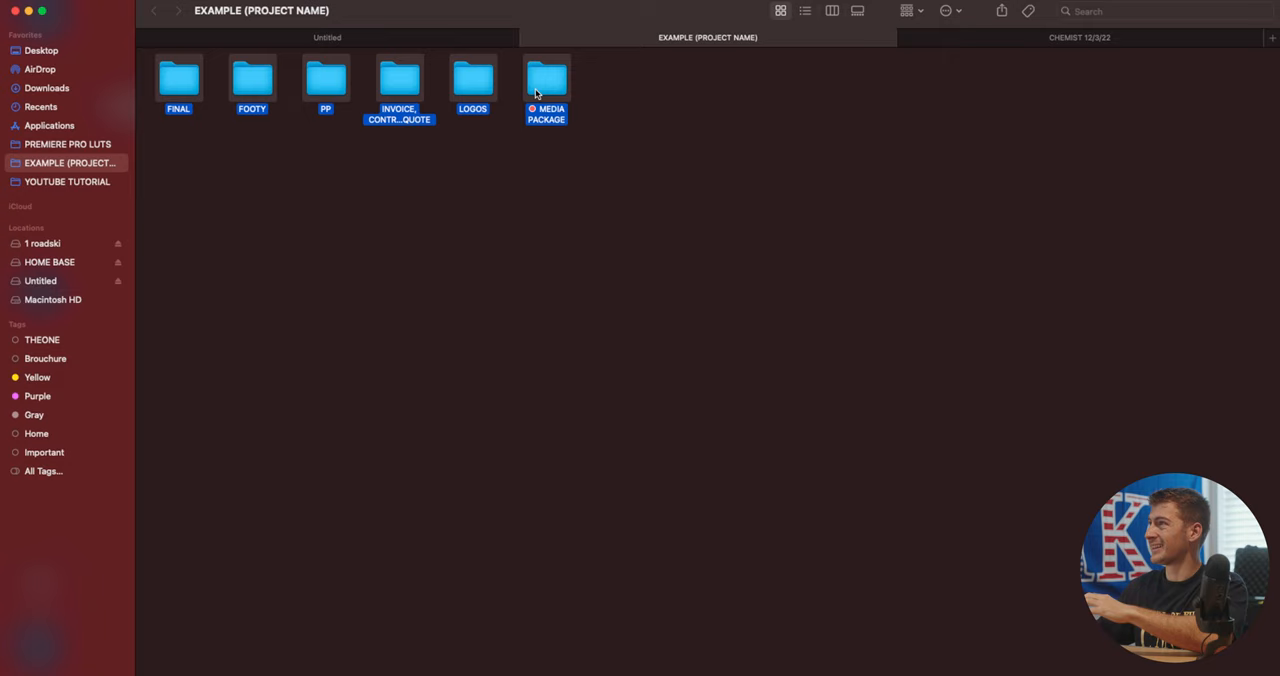
pyautogui.click(1079, 37)
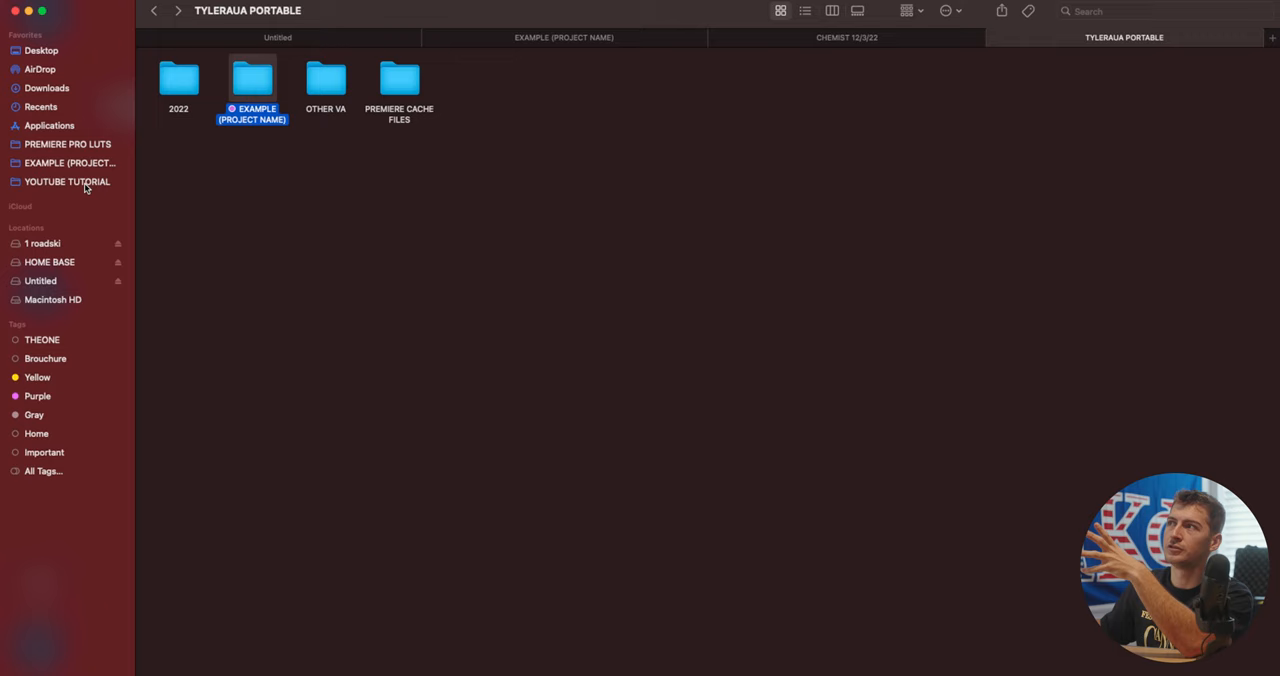
# Paste the six template folders into 2022 > HOUSEPITALITY 4/12/22
pyautogui.click(846, 37)
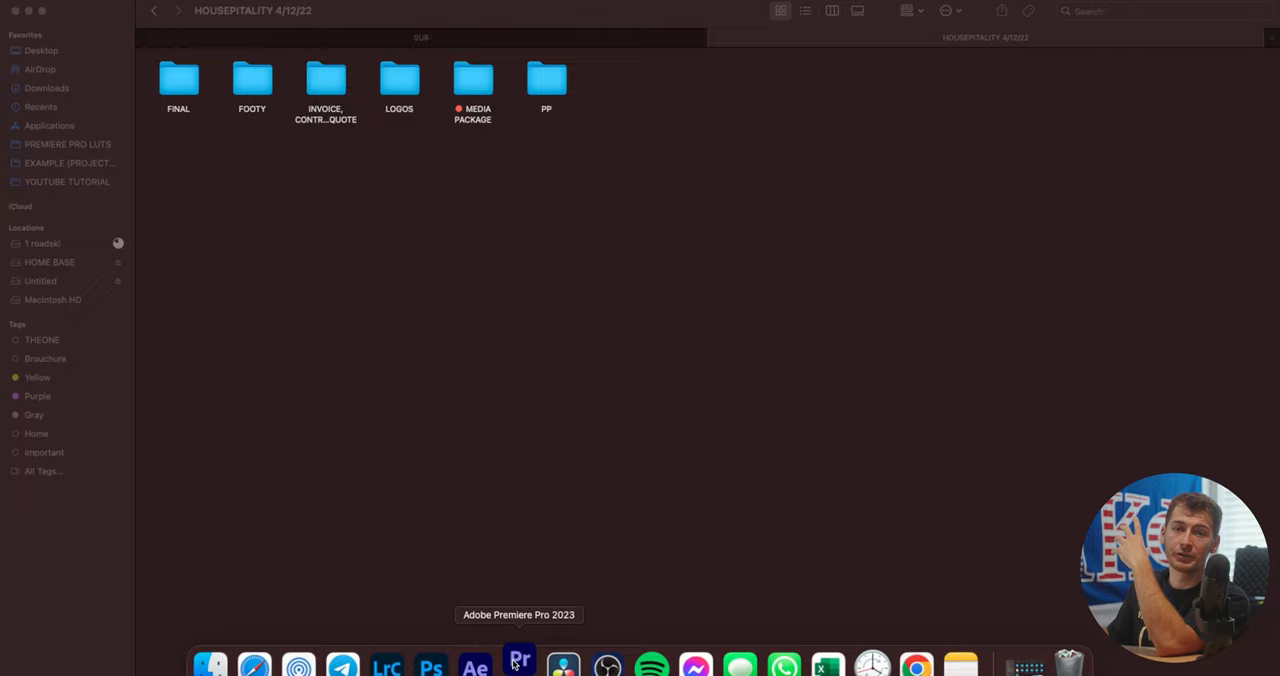
# Launch Premiere Pro, name the project CHEMIST, and set its location to HOUSEPITALITY 4/12/22
pyautogui.click(518, 662)
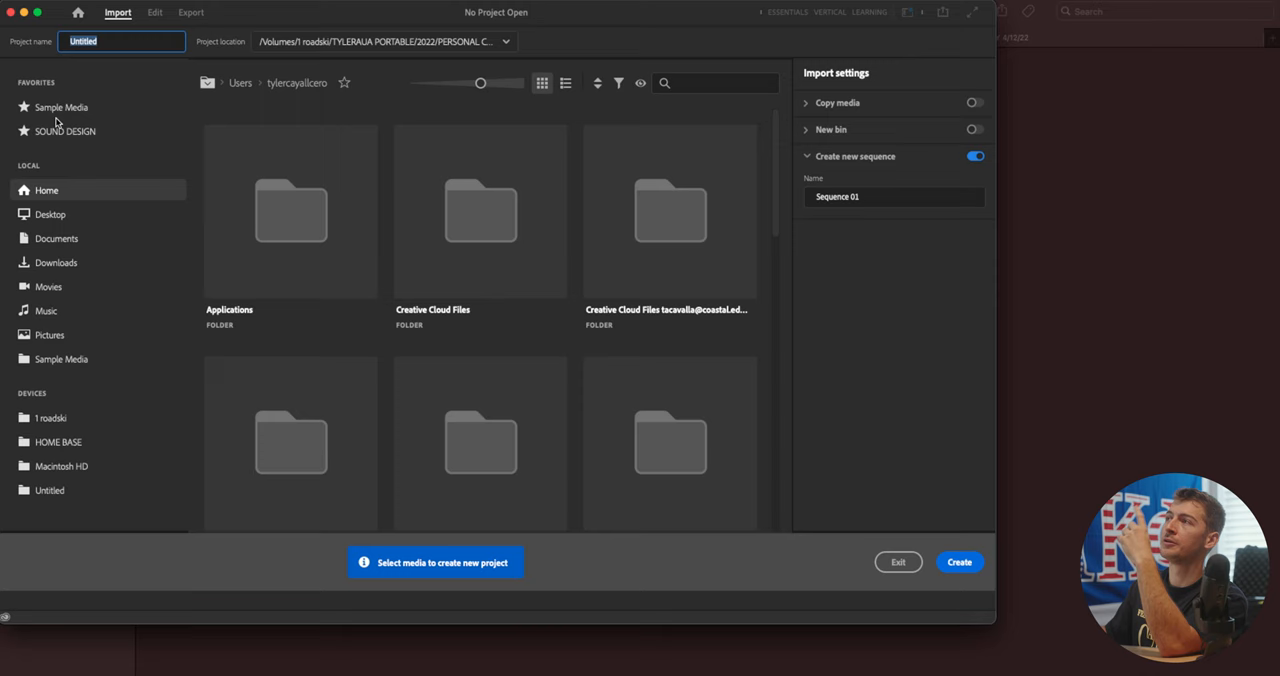
pyautogui.write('CHEMIST')
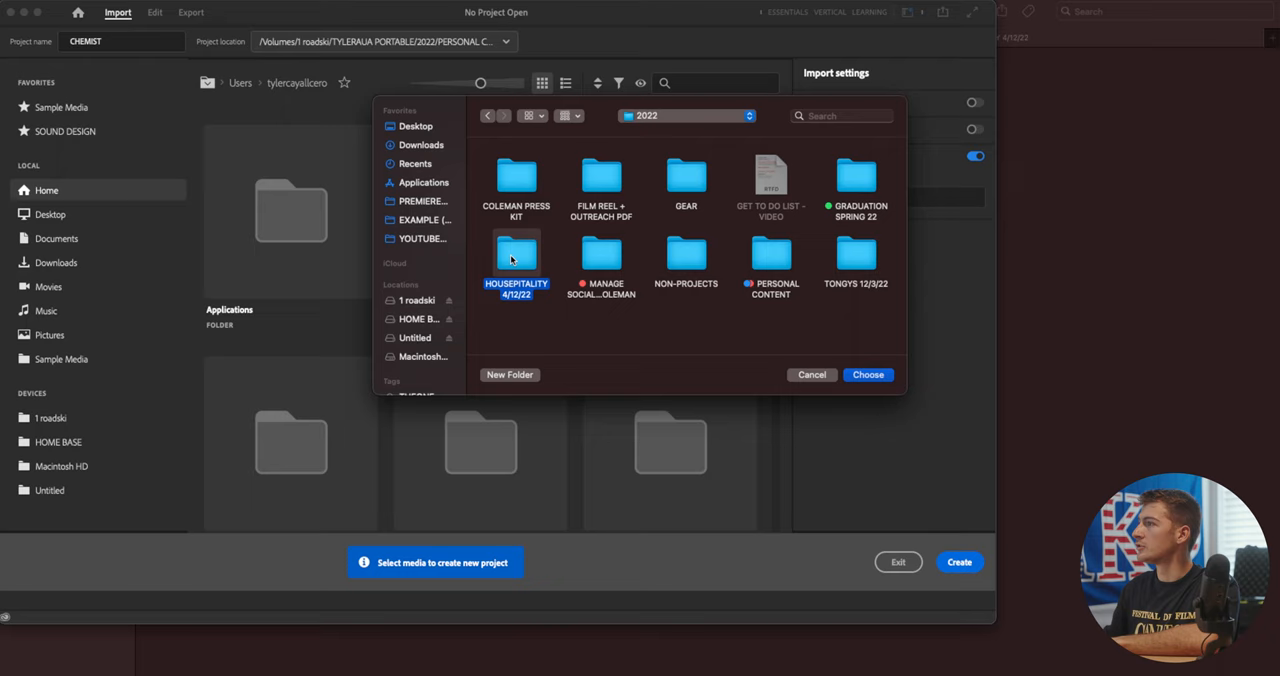
pyautogui.click(867, 374)
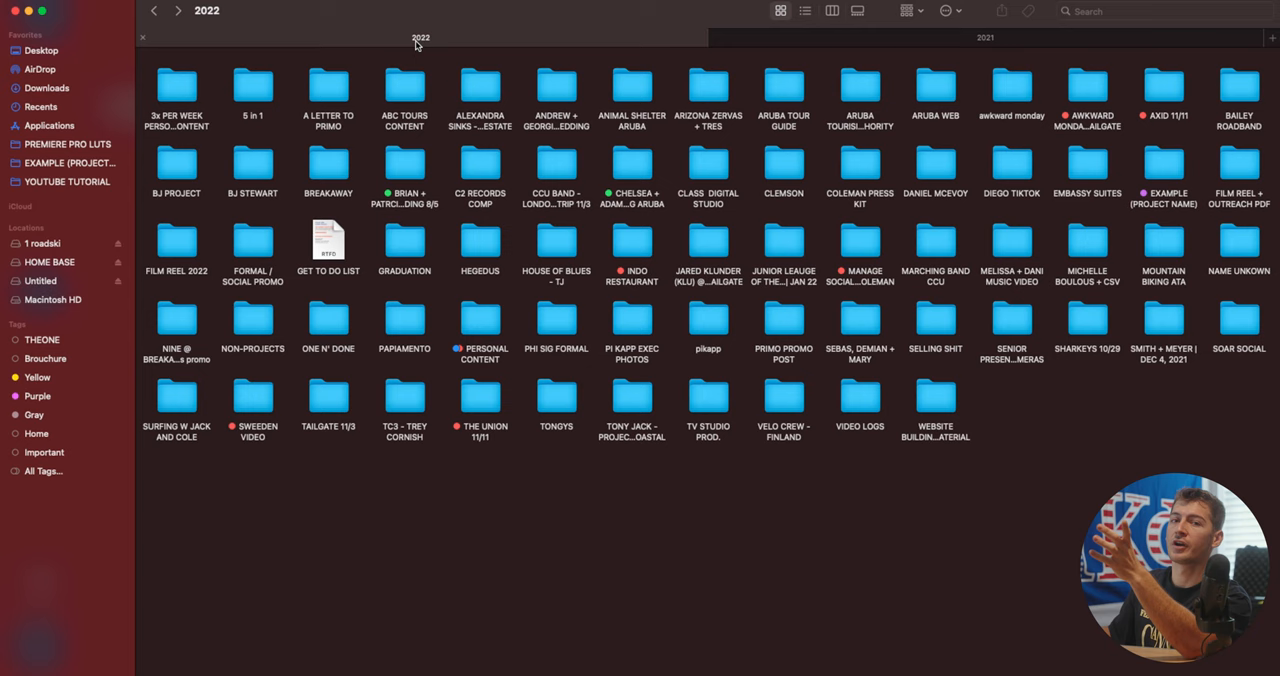
# Open a 2022 project, browse its EDITED photos, then reach its PP folder
pyautogui.doubleClick(1239, 85)
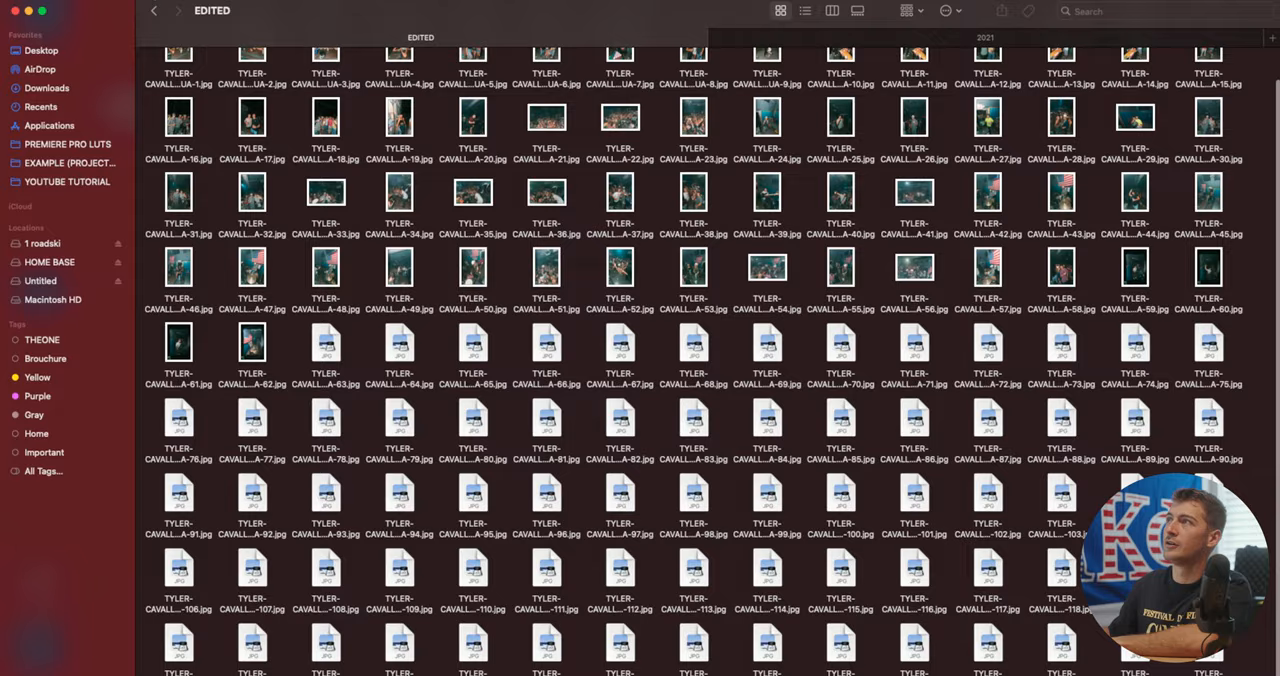
pyautogui.click(178, 11)
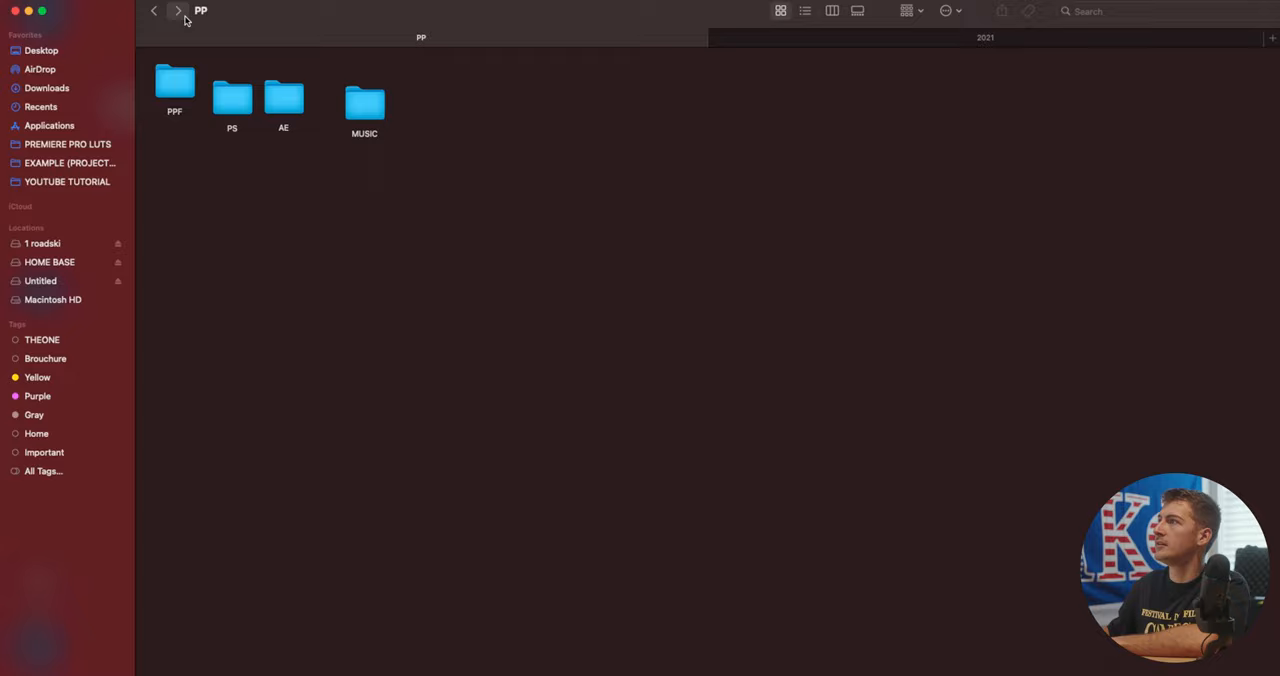